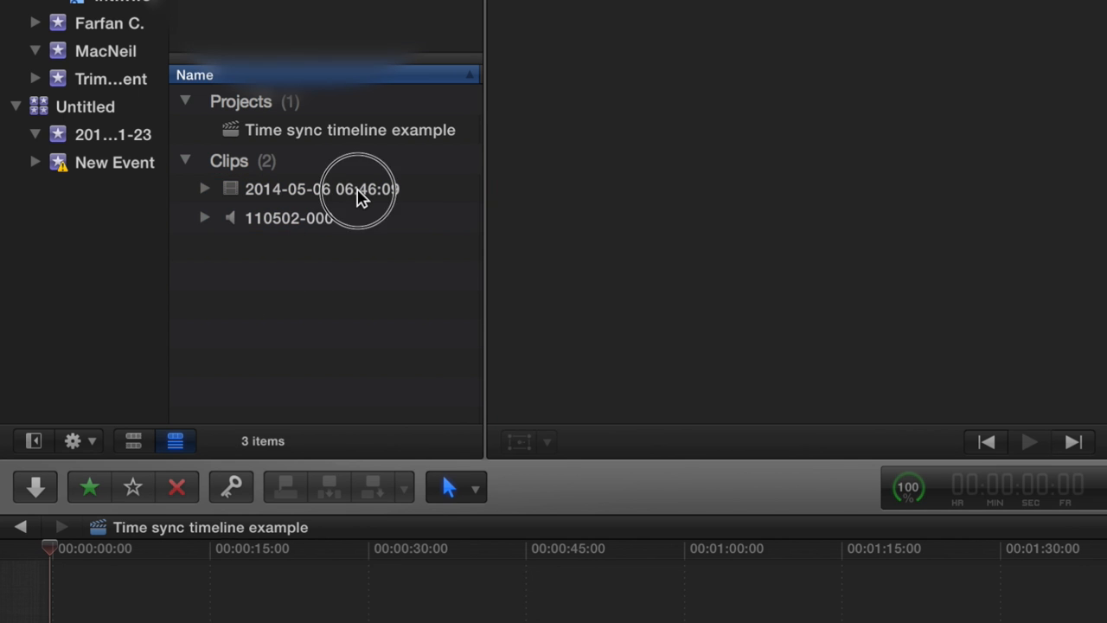
{"action": "left_click", "coordinate": [322, 188]}
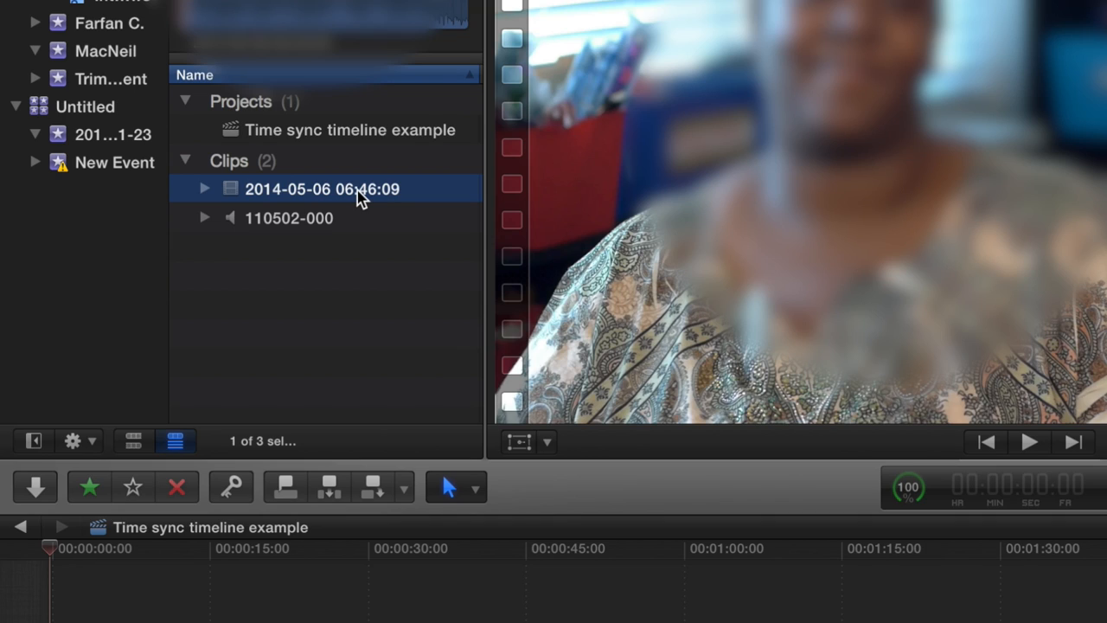
{"action": "left_click", "coordinate": [289, 218]}
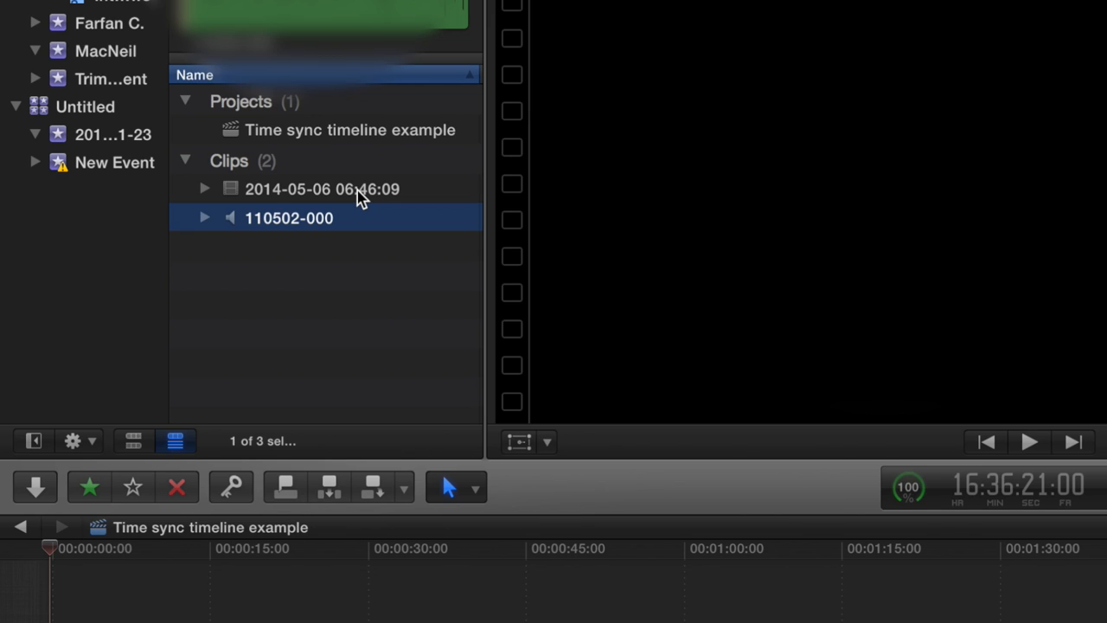
{"action": "left_click", "coordinate": [322, 188]}
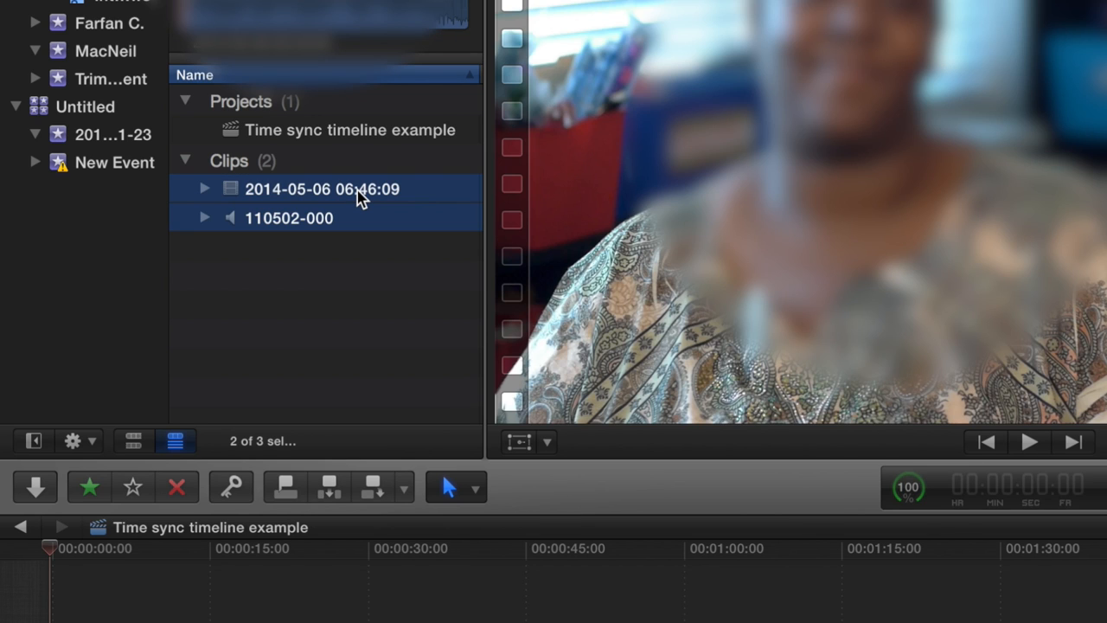
{"action": "right_click", "coordinate": [321, 189]}
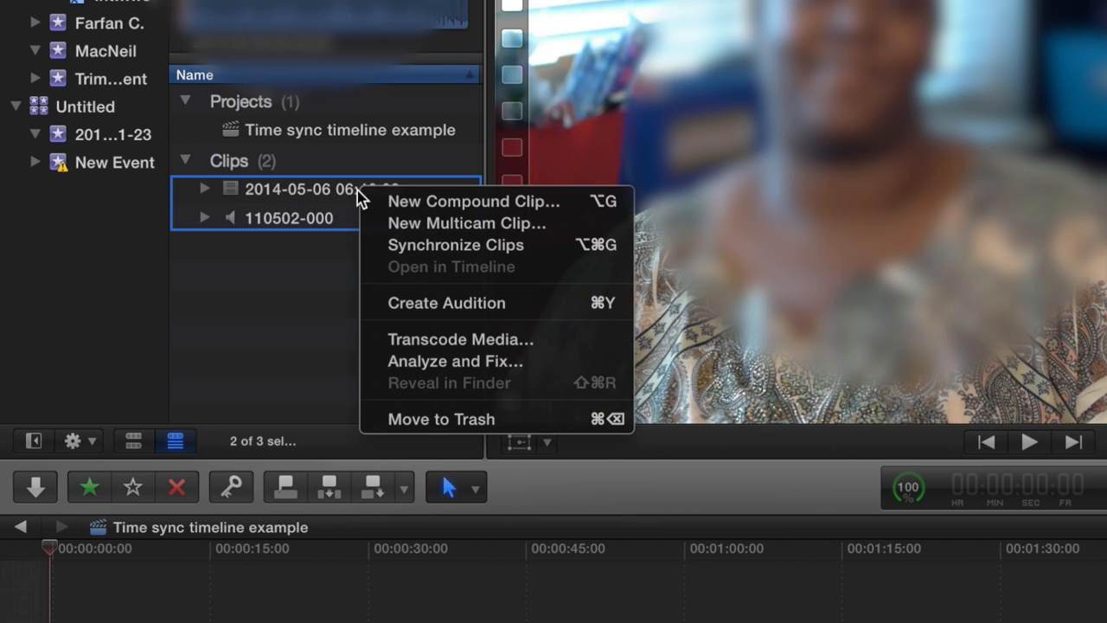
{"action": "mouse_move", "coordinate": [441, 223]}
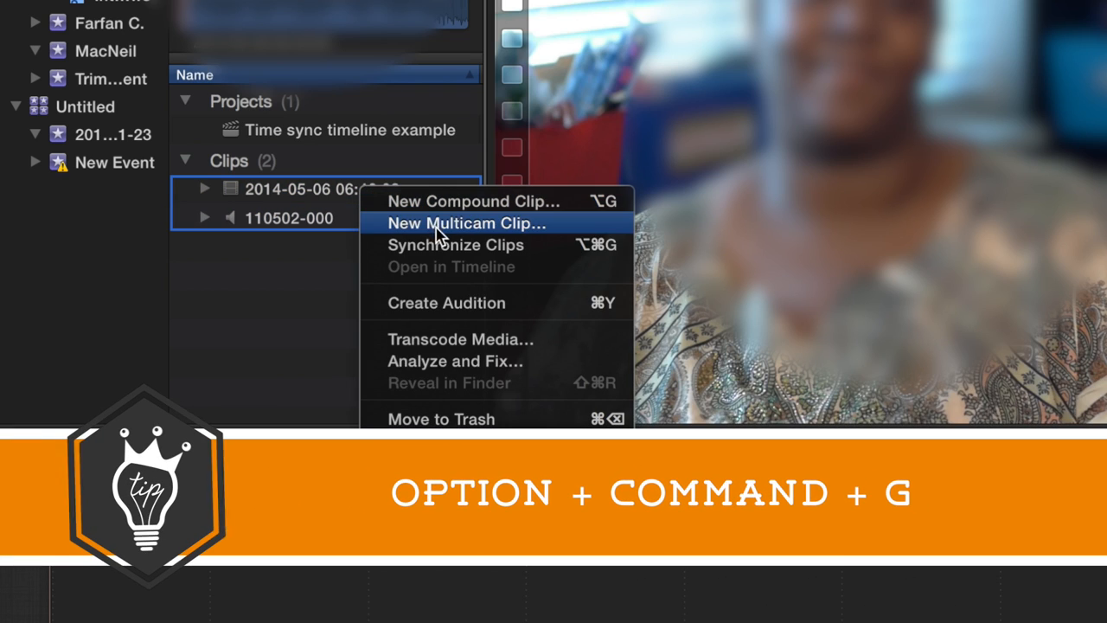
{"action": "mouse_move", "coordinate": [448, 251]}
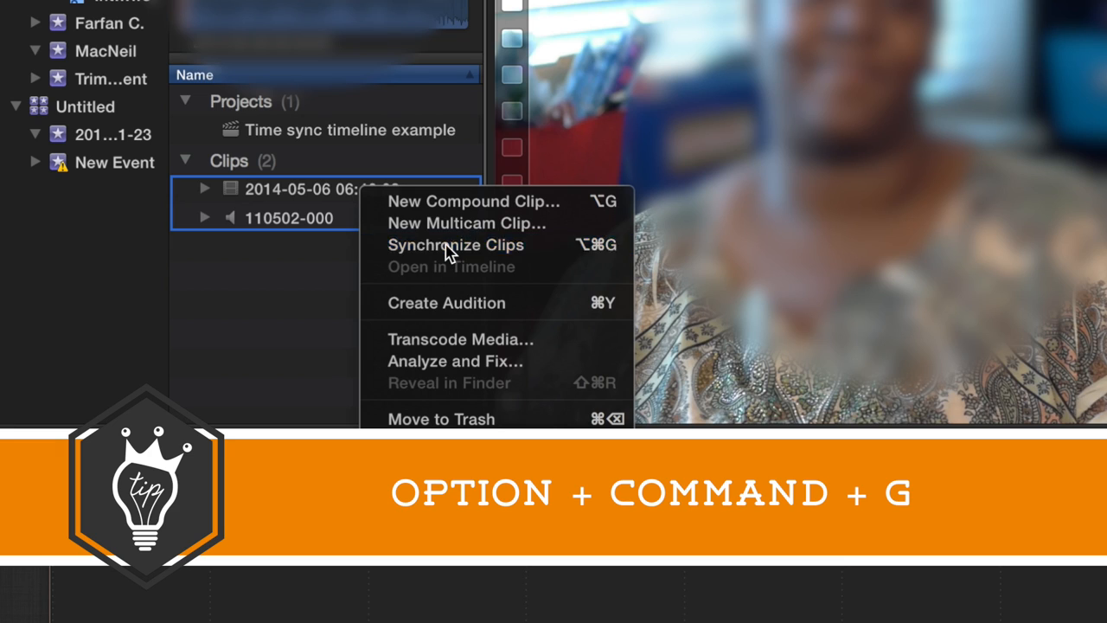
{"action": "left_click", "coordinate": [455, 246]}
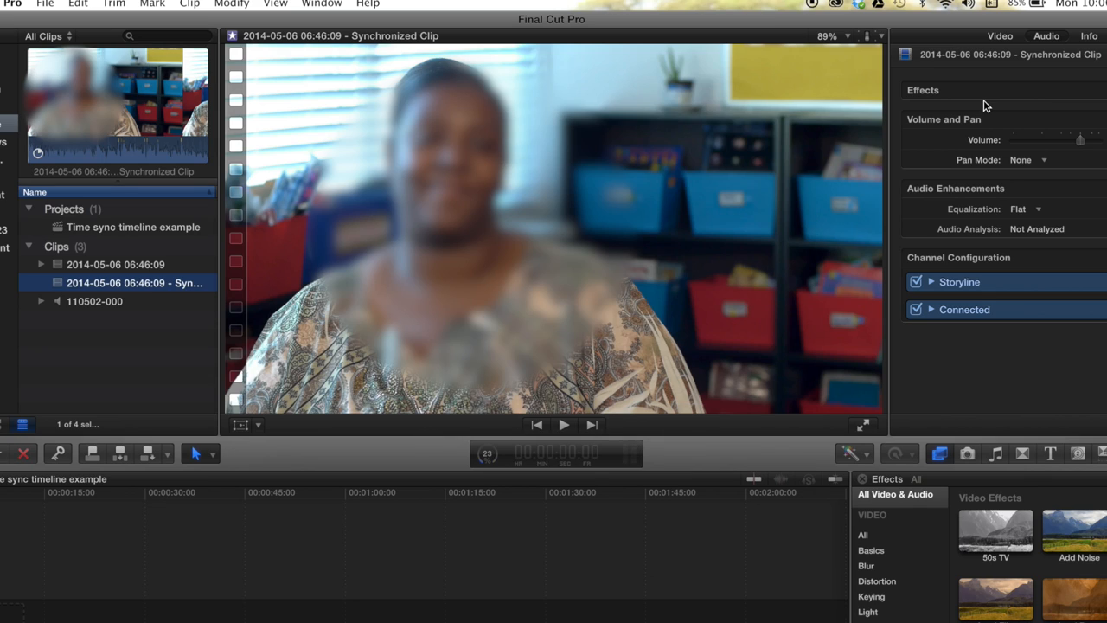
{"action": "mouse_move", "coordinate": [1034, 310]}
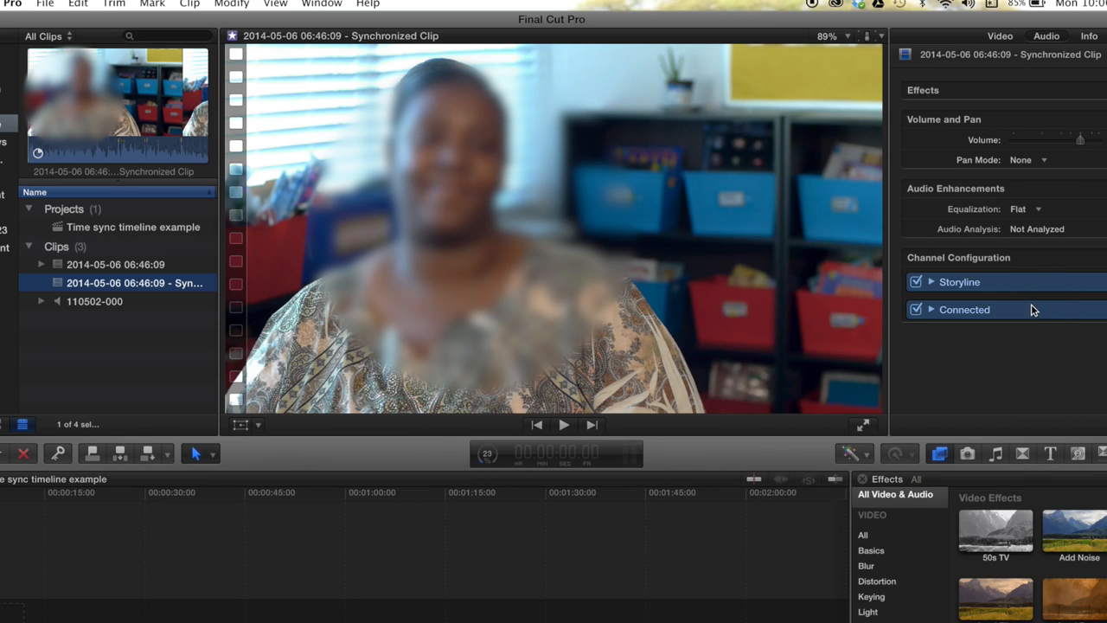
{"action": "mouse_move", "coordinate": [933, 283]}
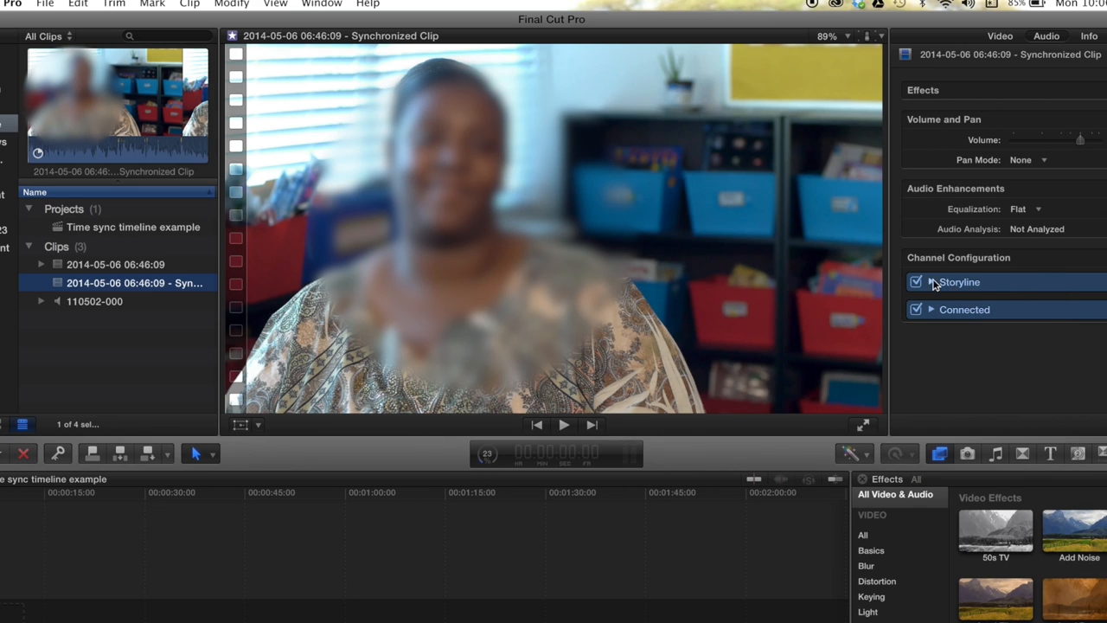
{"action": "mouse_move", "coordinate": [934, 305]}
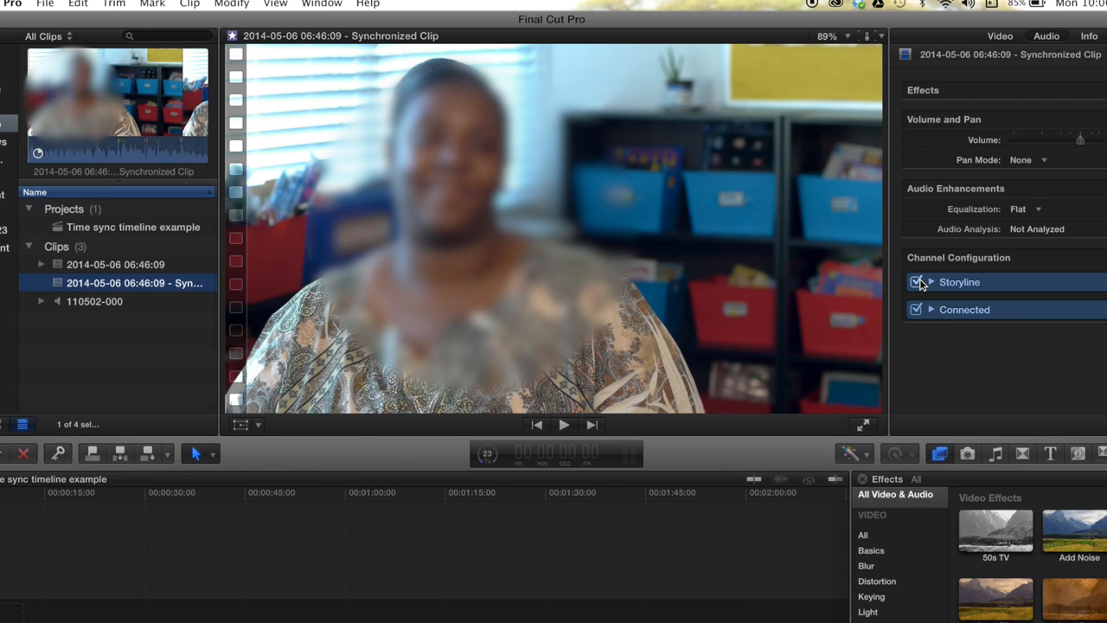
Uncheck the Storyline channel so only the Connected audio channel plays
{"action": "left_click", "coordinate": [916, 282]}
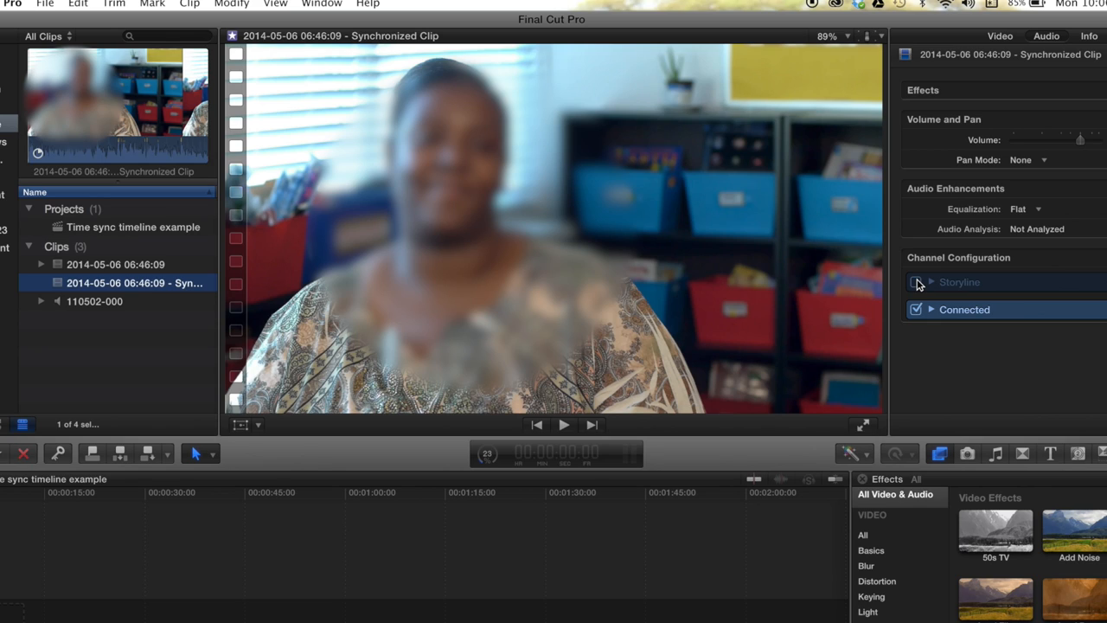
{"action": "left_click", "coordinate": [914, 282]}
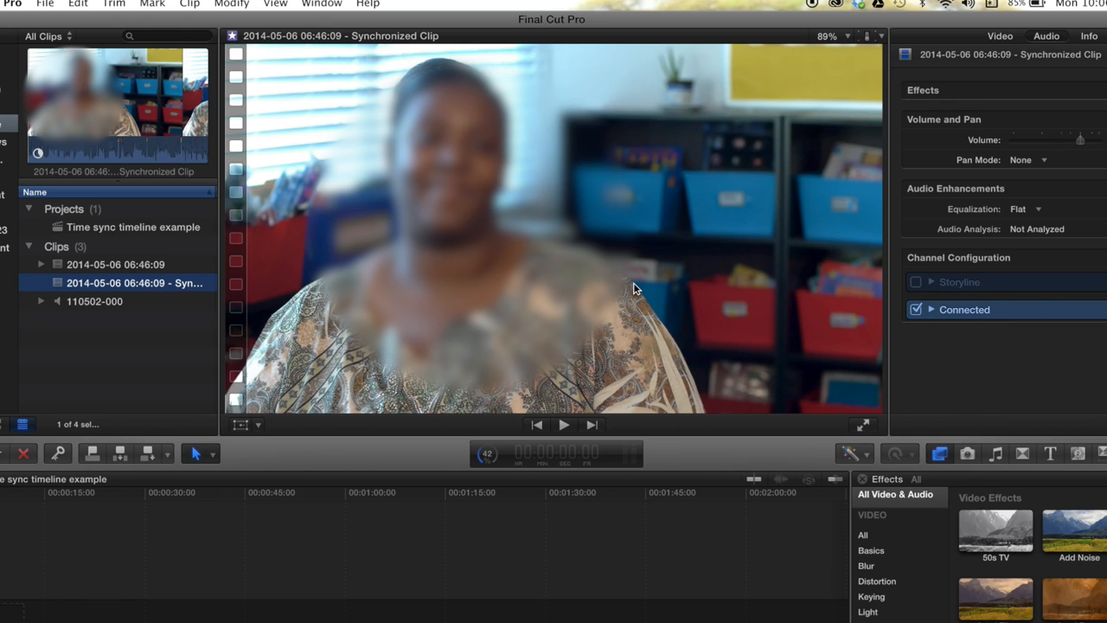
{"action": "mouse_move", "coordinate": [458, 435]}
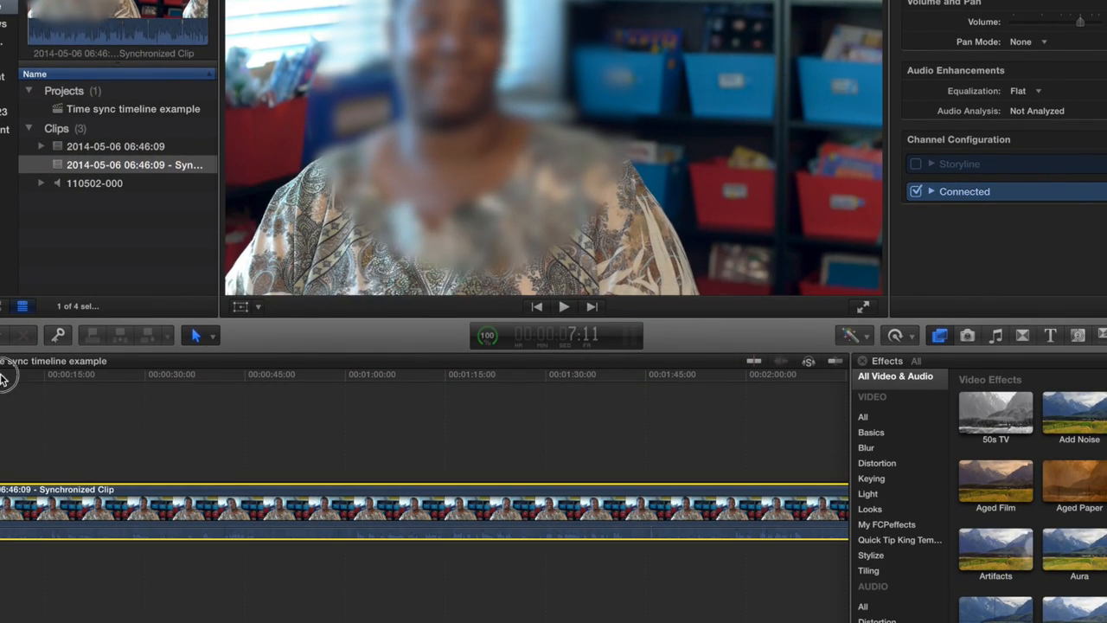
Append the synchronized clip to the 'Time sync timeline example' timeline and move the playhead into it
{"action": "left_click", "coordinate": [129, 374]}
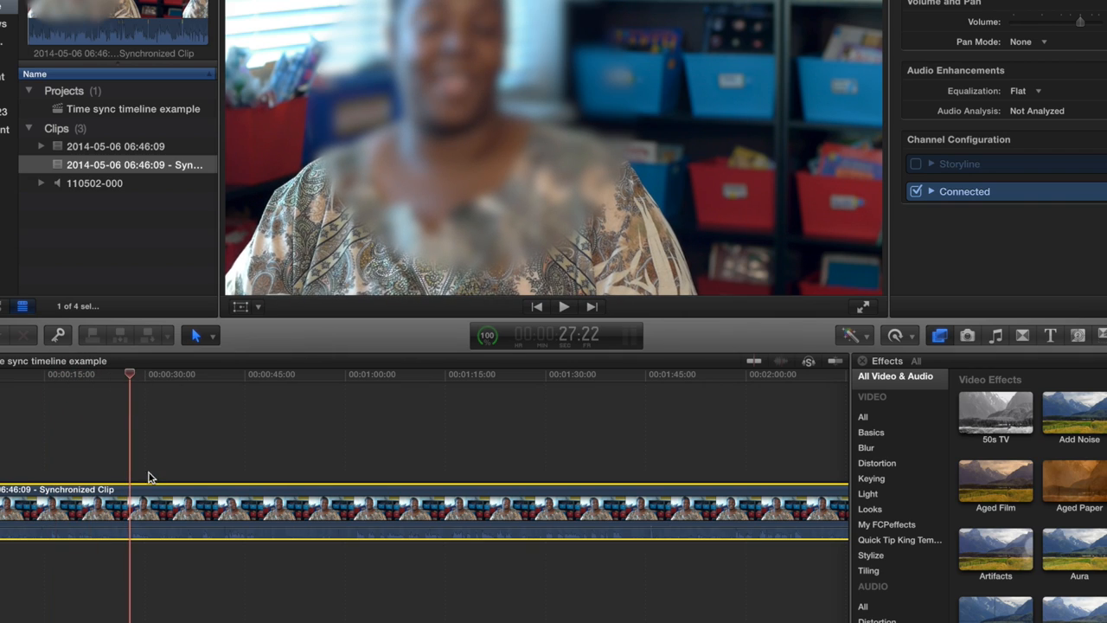